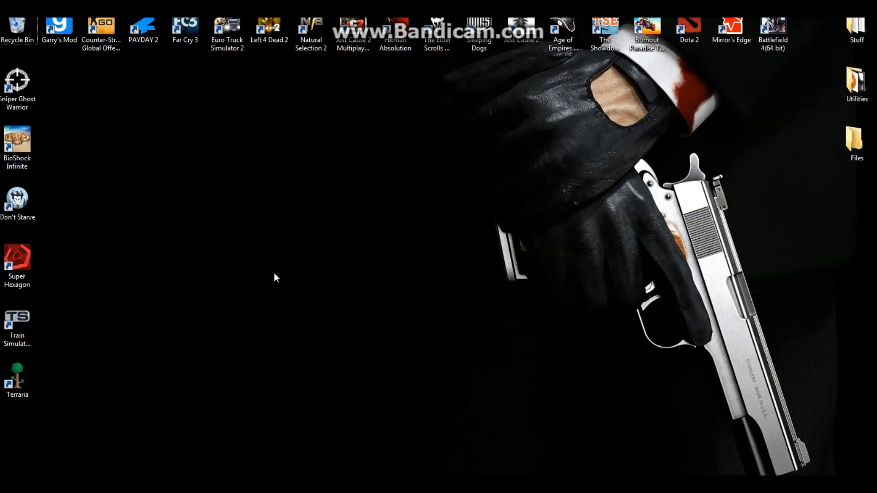
pyautogui.moveTo(84, 108)
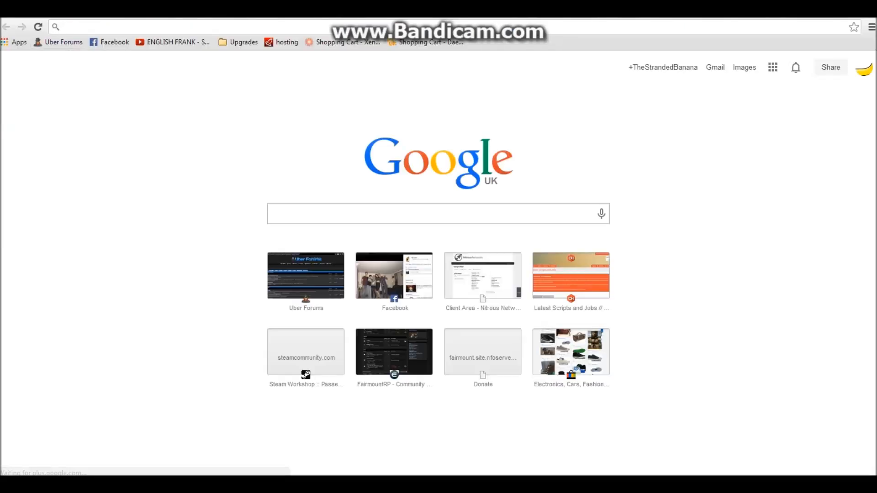
# Navigate Chrome to tortoisesvn.net to reach the TortoiseSVN home page.
pyautogui.write('tortoisesvn.net')
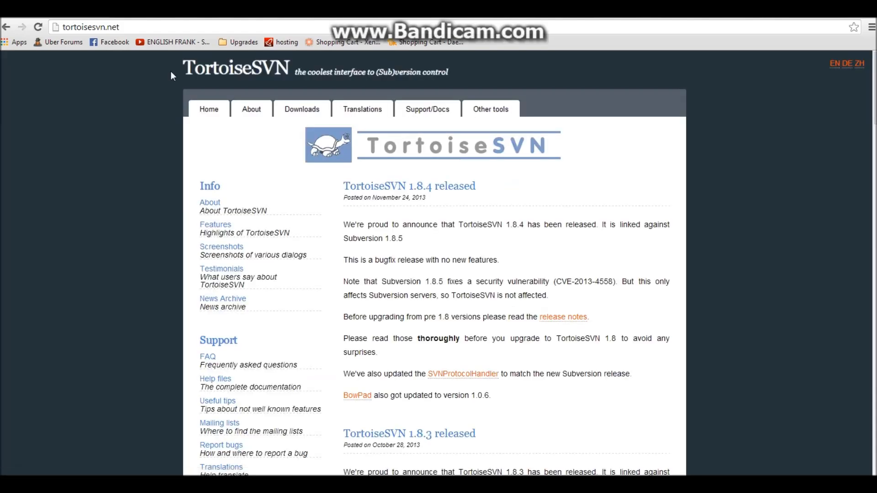
pyautogui.moveTo(514, 245)
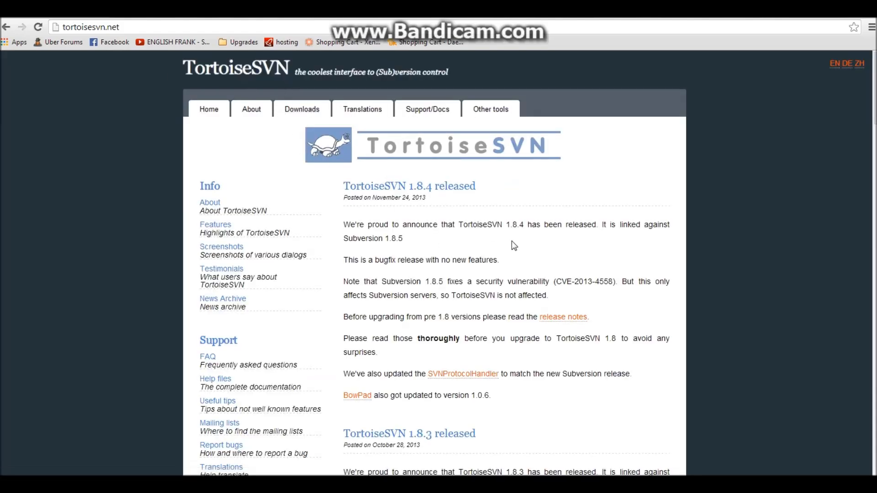
pyautogui.moveTo(85, 196)
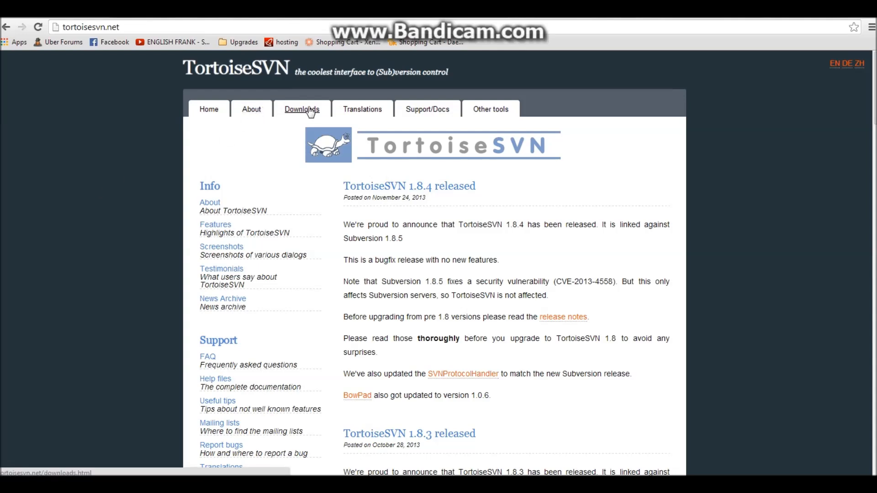
# Start downloading the 64-bit TortoiseSVN 1.8.4 installer from the Downloads page.
pyautogui.click(301, 108)
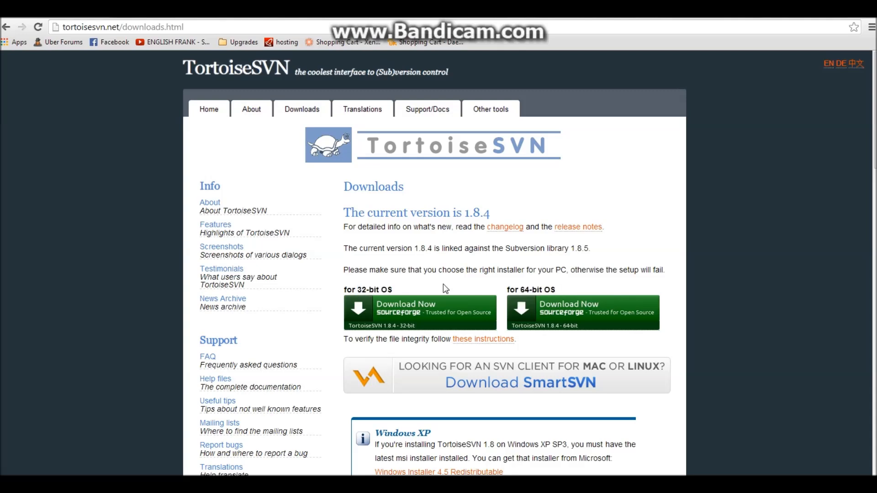
pyautogui.moveTo(414, 296)
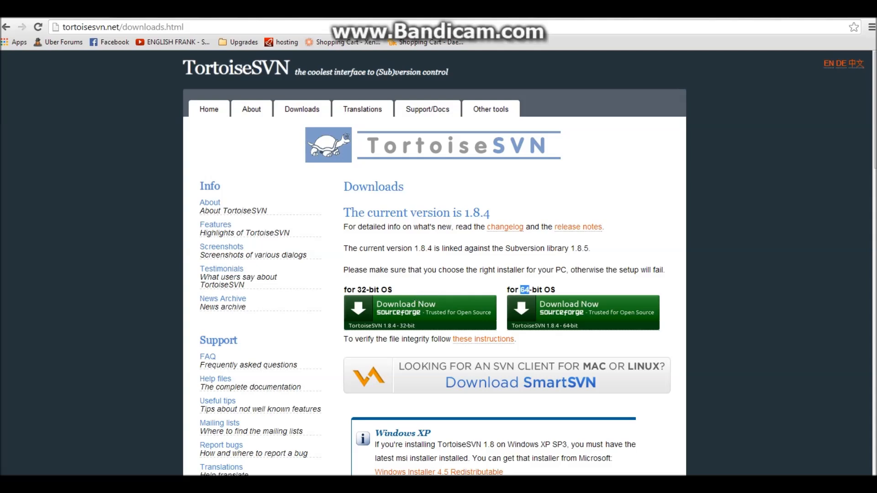
pyautogui.click(557, 313)
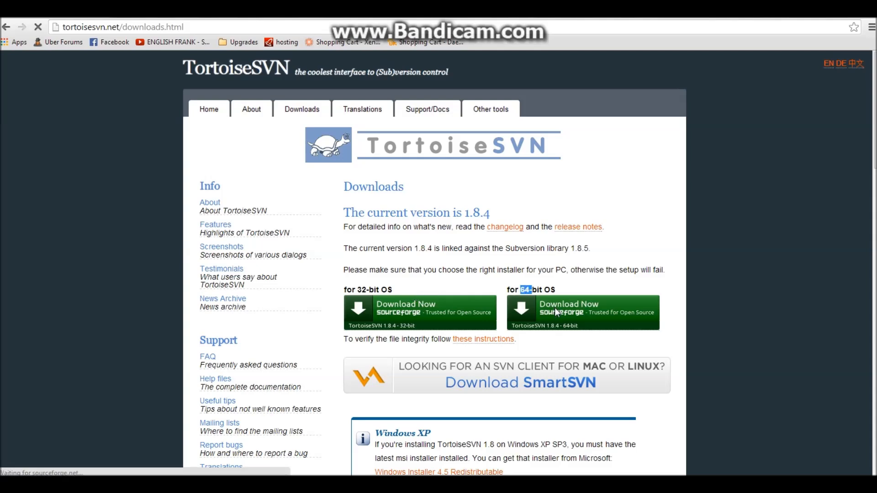
pyautogui.click(582, 313)
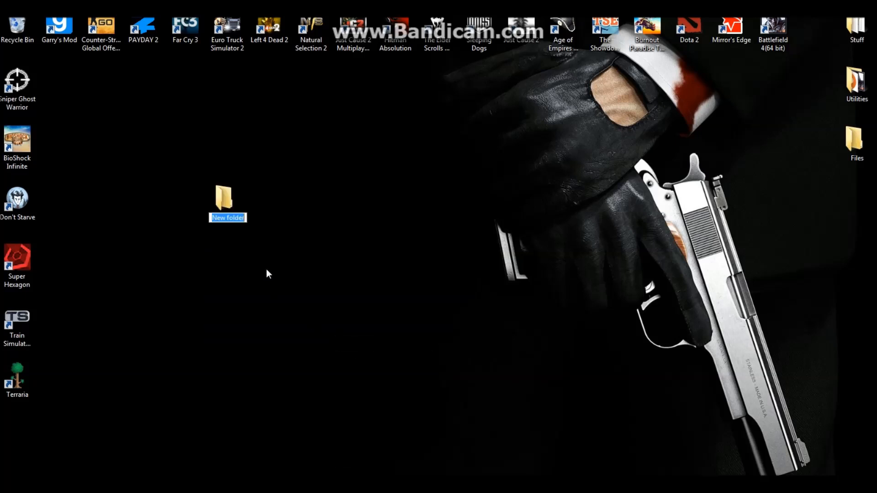
# Name the new desktop folder TDMCars and bring up its context menu.
pyautogui.write('TDMCars')
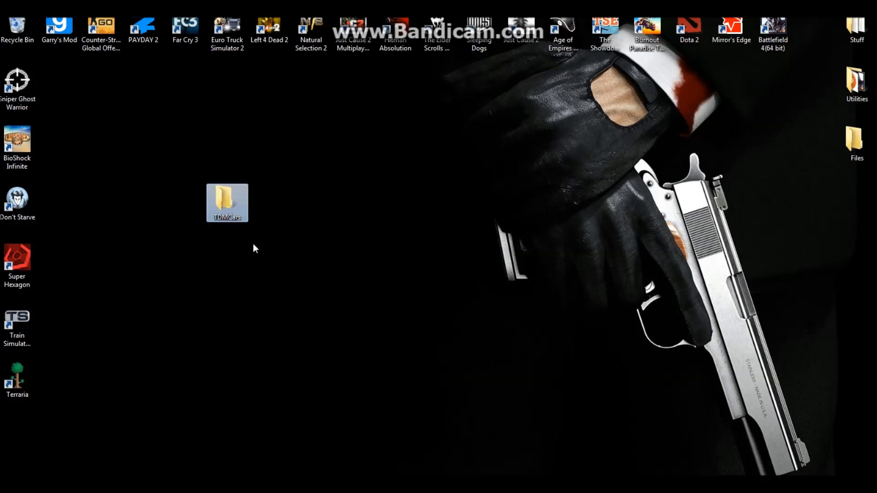
pyautogui.rightClick(226, 203)
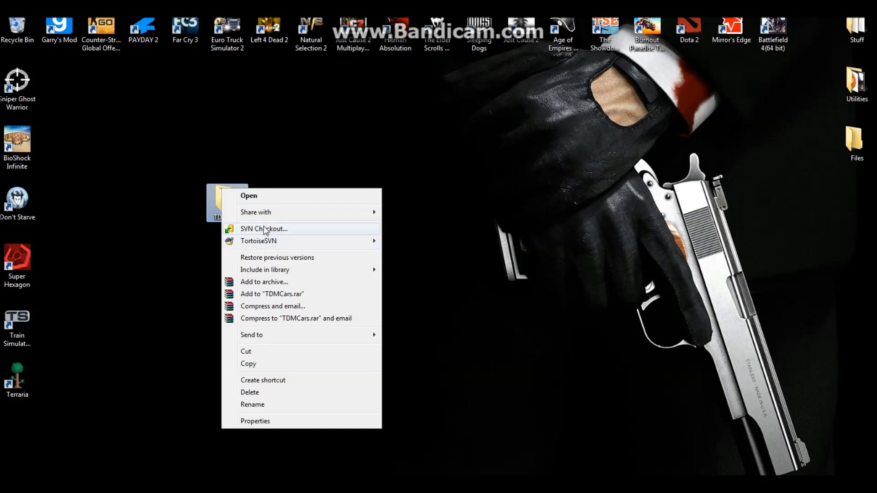
pyautogui.moveTo(253, 234)
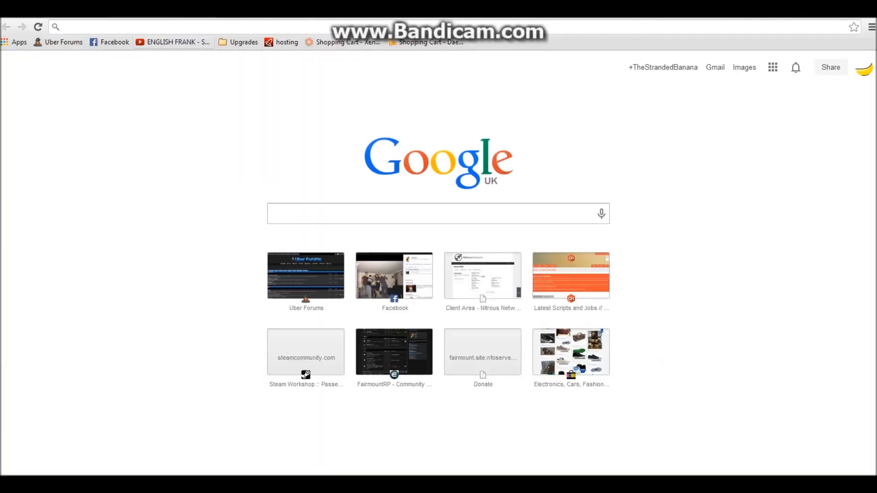
# Search Google for TDMcars and open the 'TDMCars SVN - Facepunch' thread.
pyautogui.write('TDMcars')
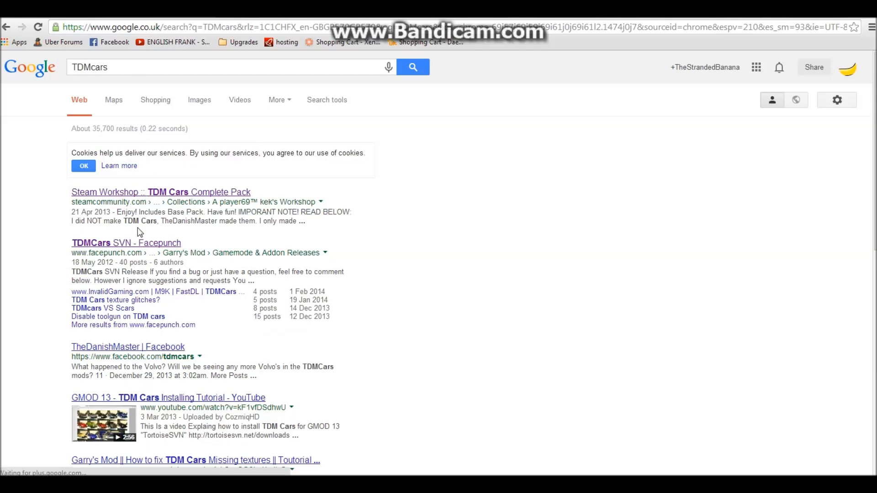
pyautogui.click(126, 243)
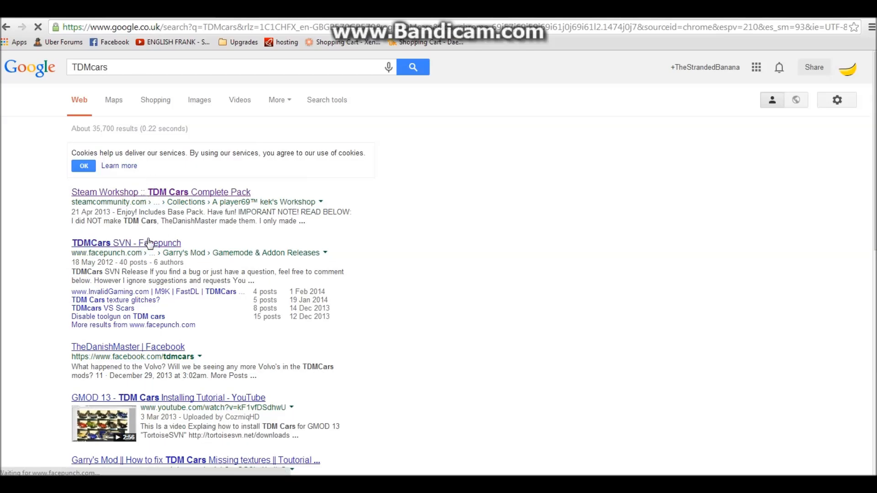
pyautogui.click(126, 243)
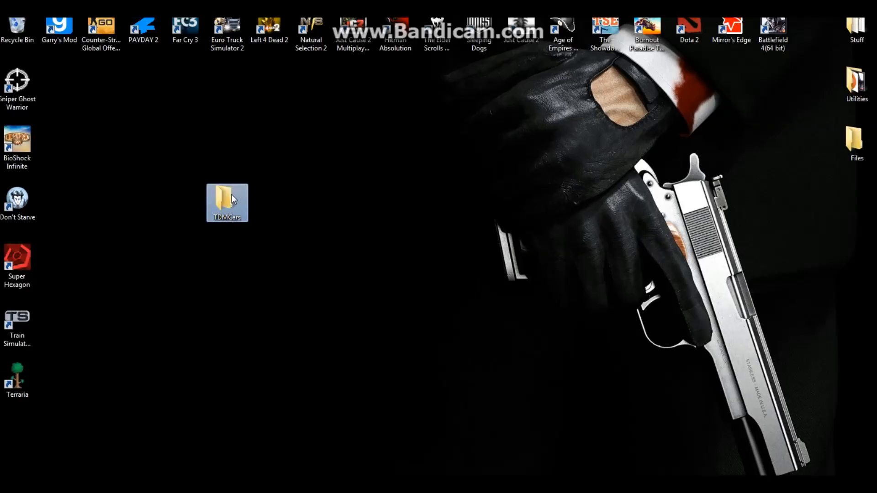
# Run SVN Checkout on TDMCars with the pasted TDMCarpack URL, finishing at revision 1436.
pyautogui.rightClick(226, 203)
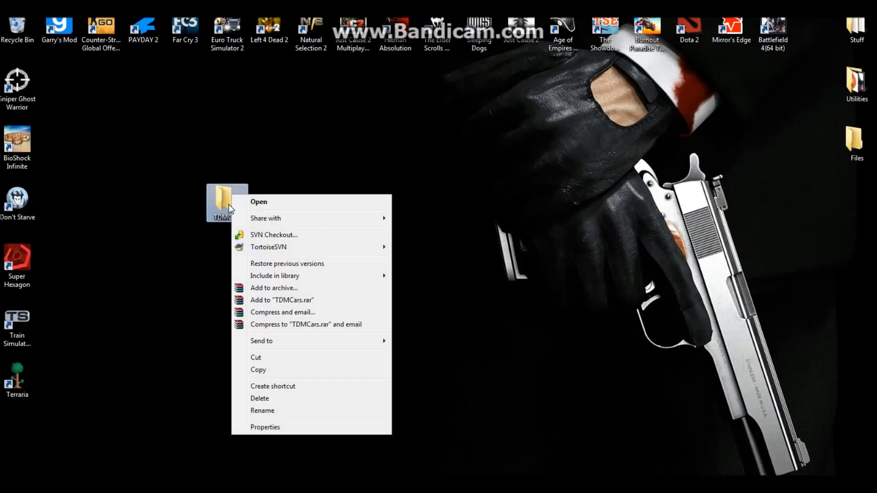
pyautogui.click(273, 234)
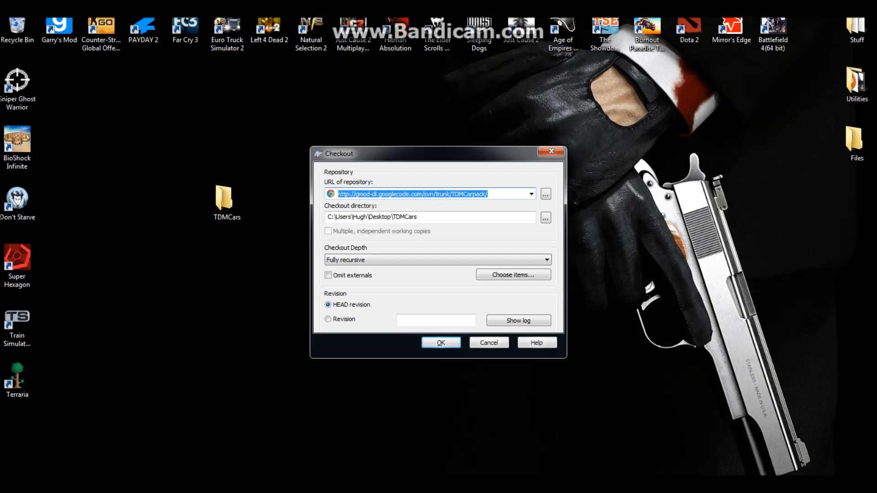
pyautogui.moveTo(350, 270)
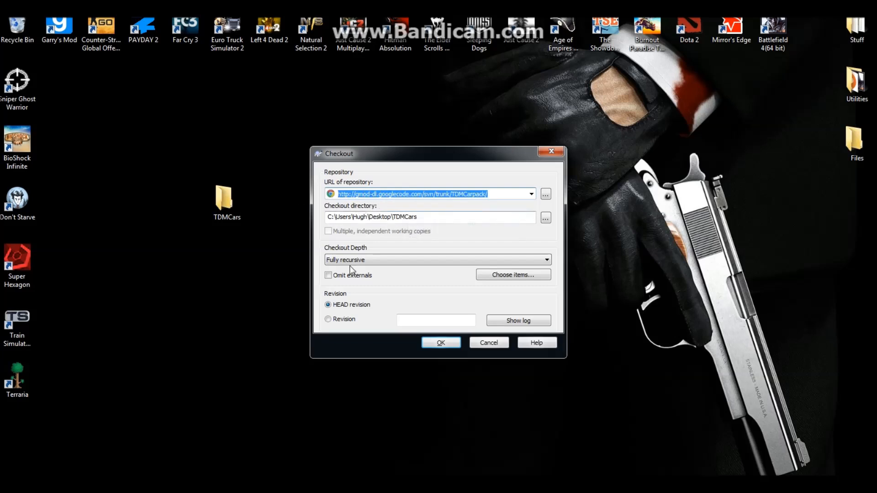
pyautogui.click(440, 342)
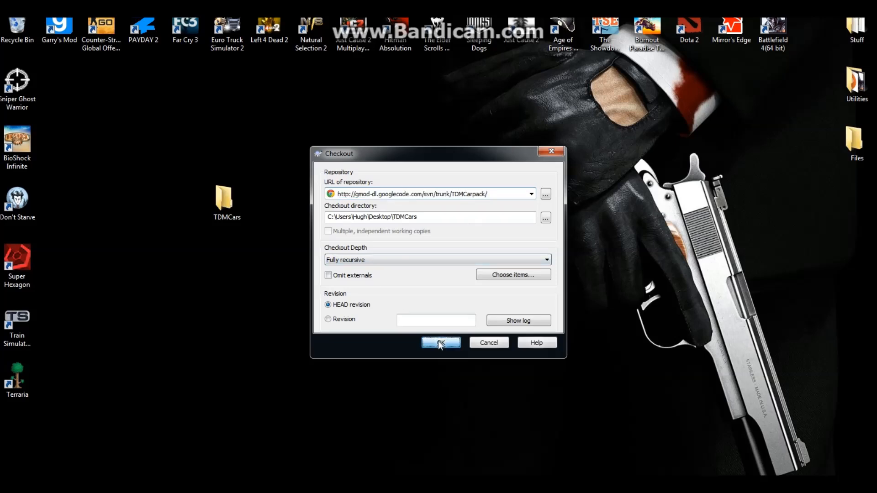
pyautogui.click(441, 342)
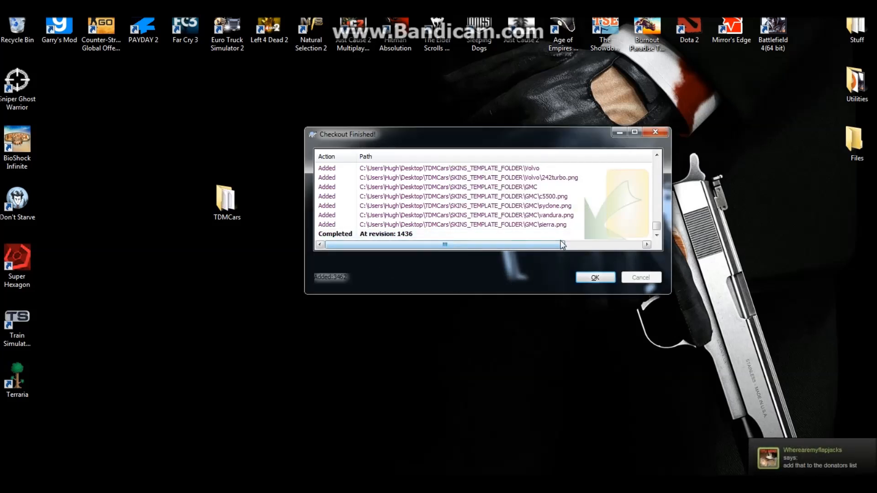
# Dismiss the checkout report, inspect TDMCars' lua and models folders, then show Local Disk (C:).
pyautogui.click(595, 277)
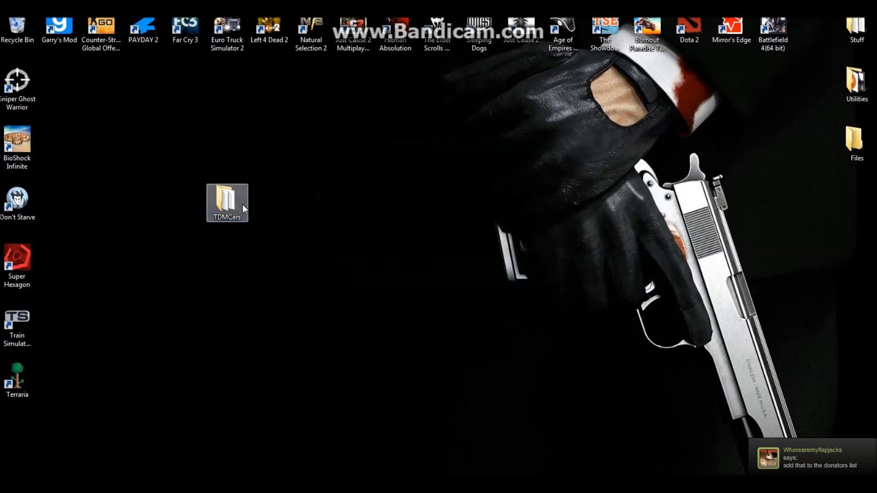
pyautogui.doubleClick(226, 203)
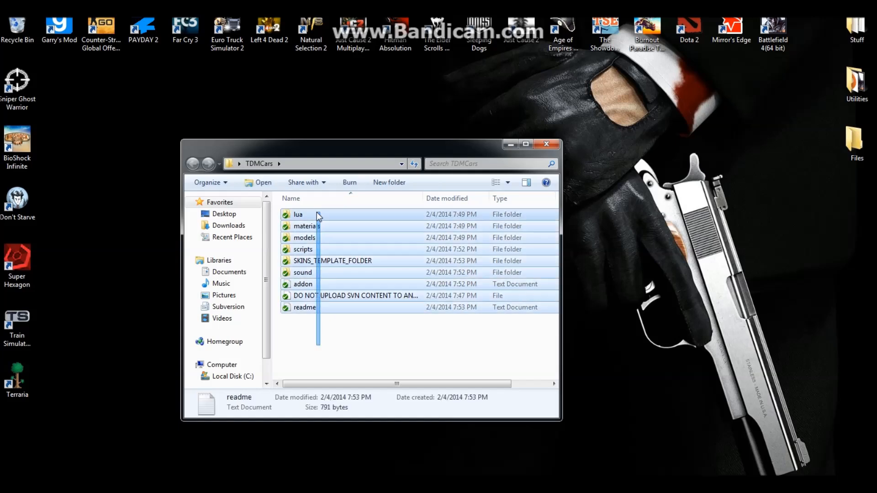
pyautogui.click(545, 144)
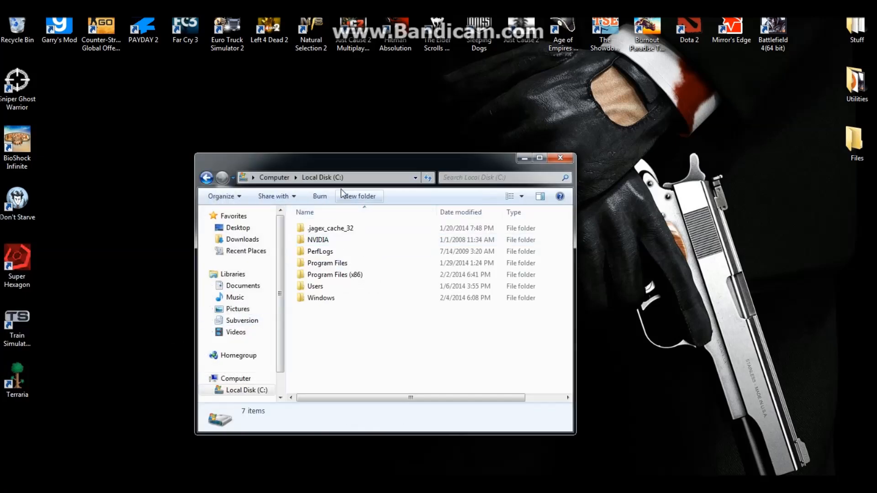
# Browse to GarrysMod\garrysmod\addons and drag TDMCars into it from the desktop.
pyautogui.doubleClick(334, 274)
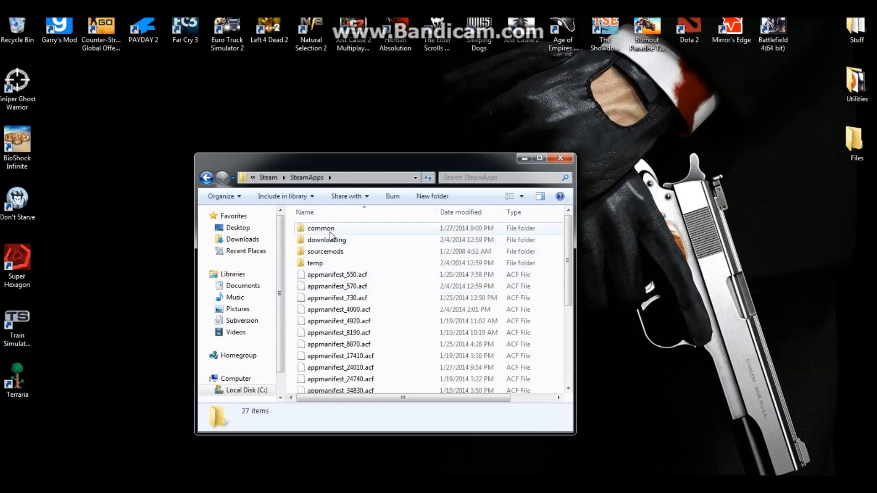
pyautogui.doubleClick(320, 227)
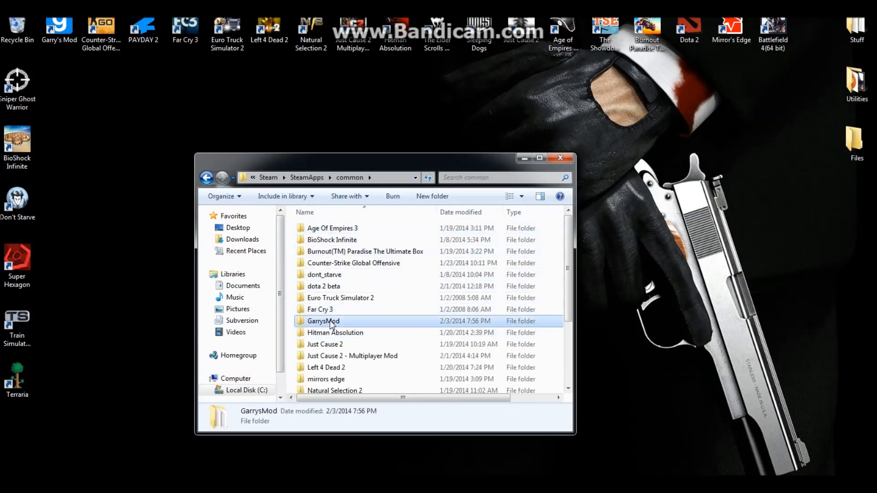
pyautogui.doubleClick(322, 321)
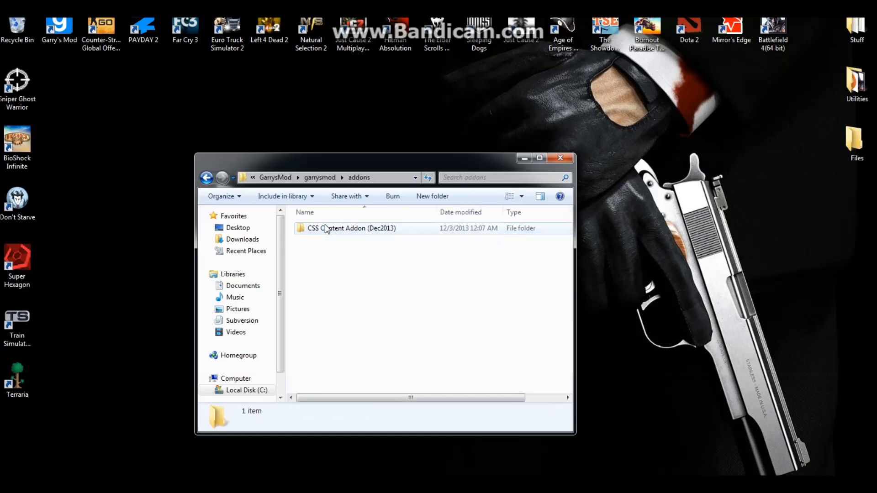
pyautogui.moveTo(226, 201); pyautogui.dragTo(478, 221)
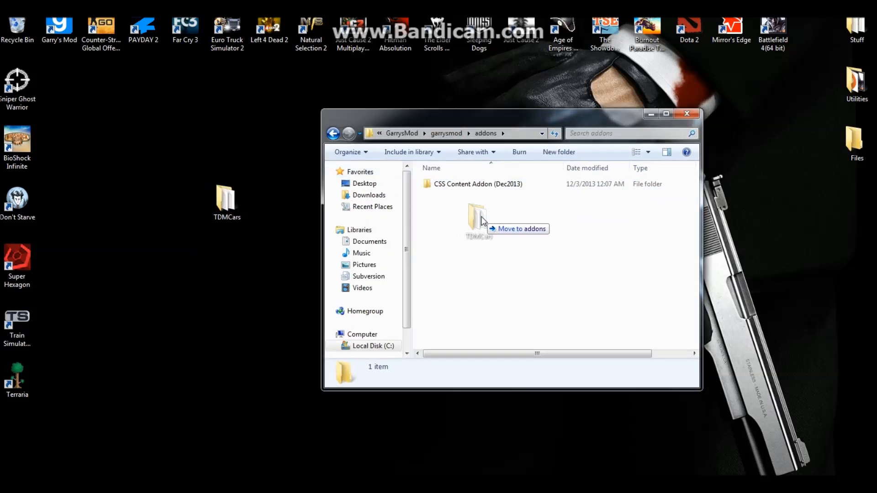